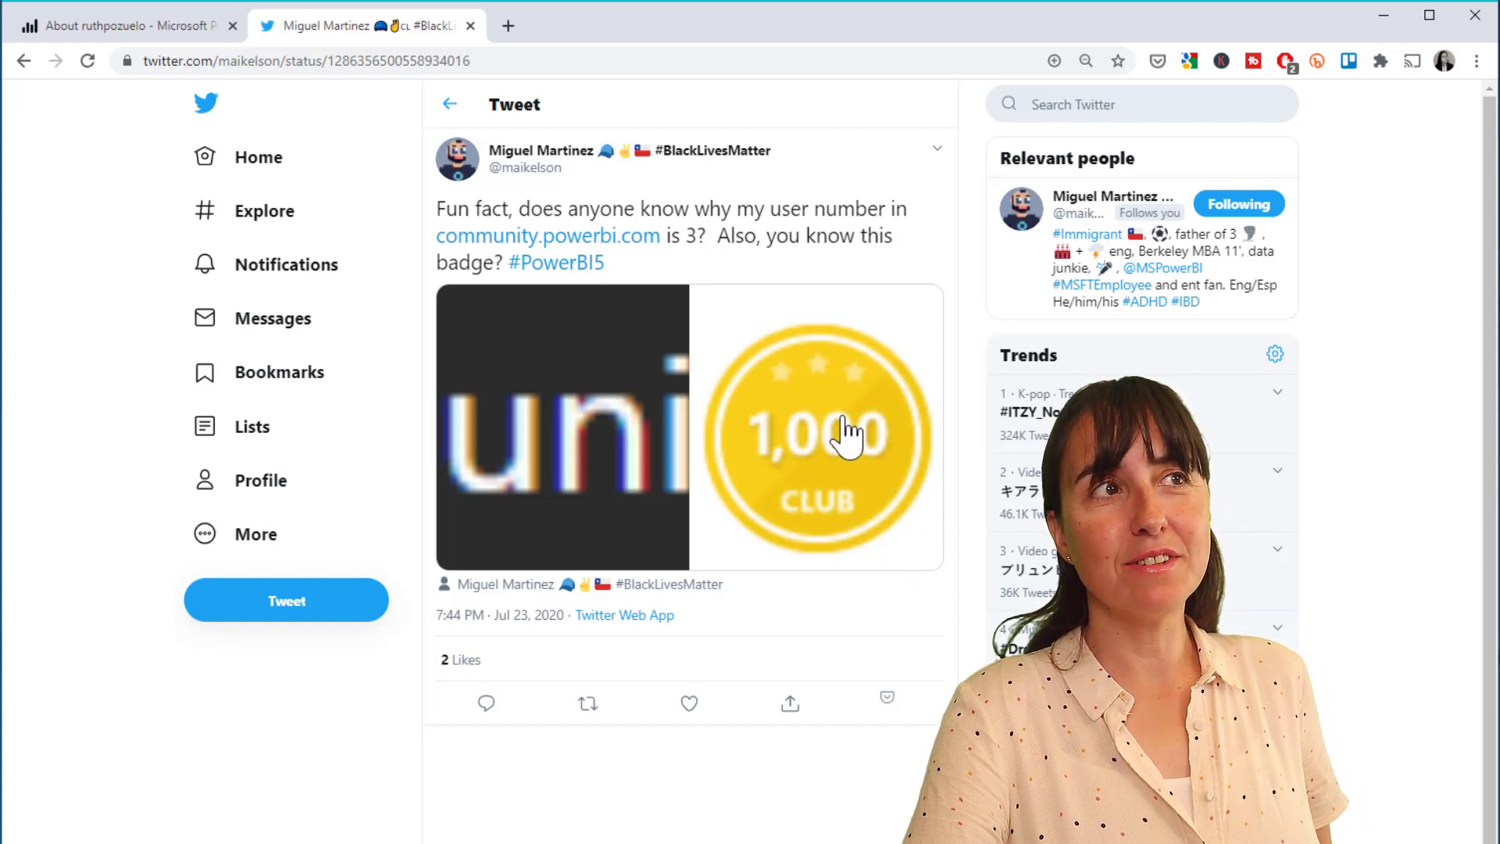
mouse_move(840, 536)
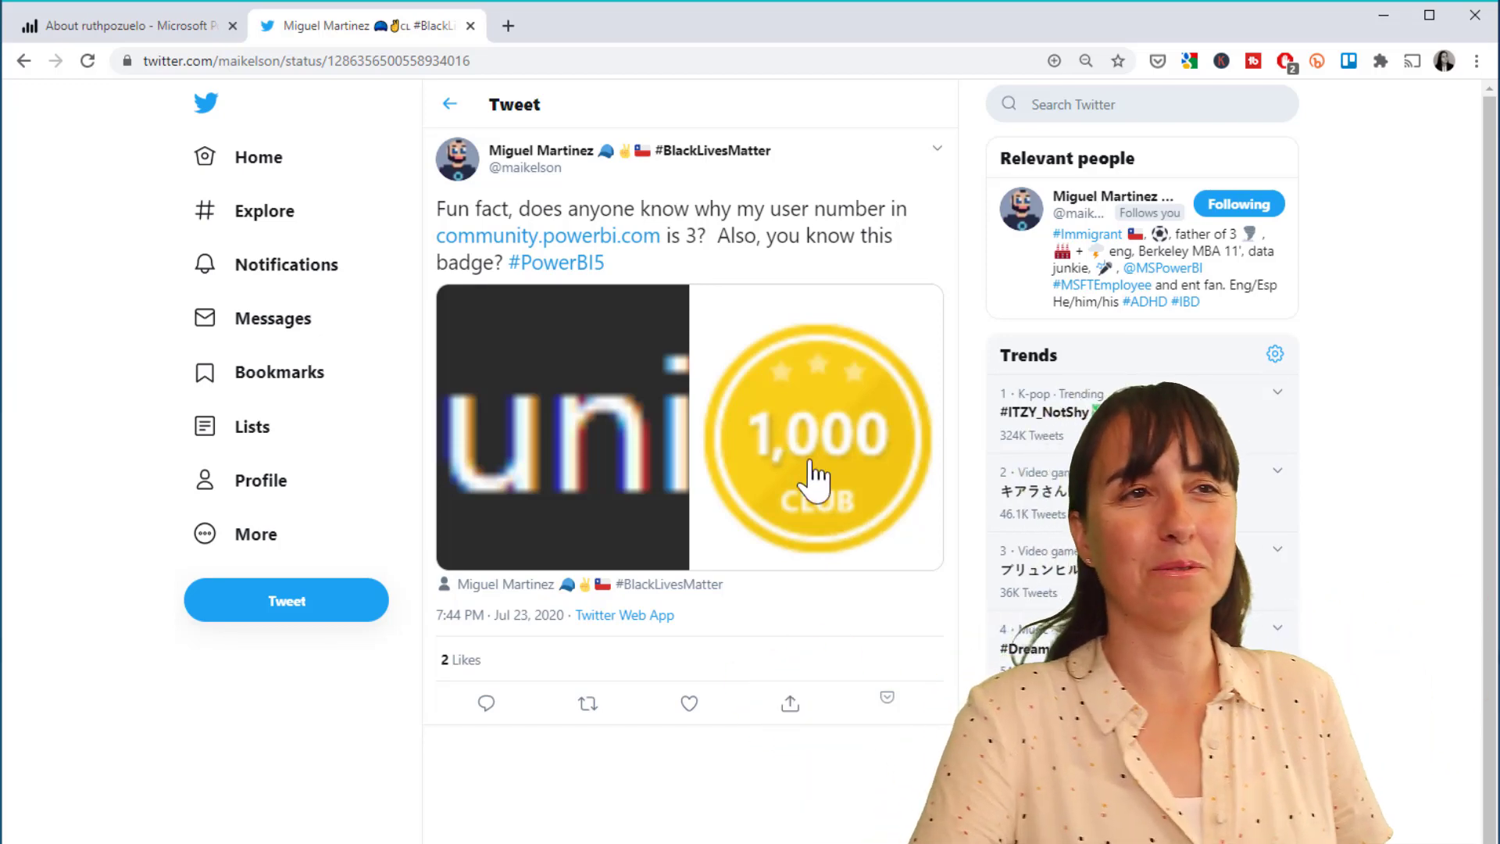
mouse_move(818, 374)
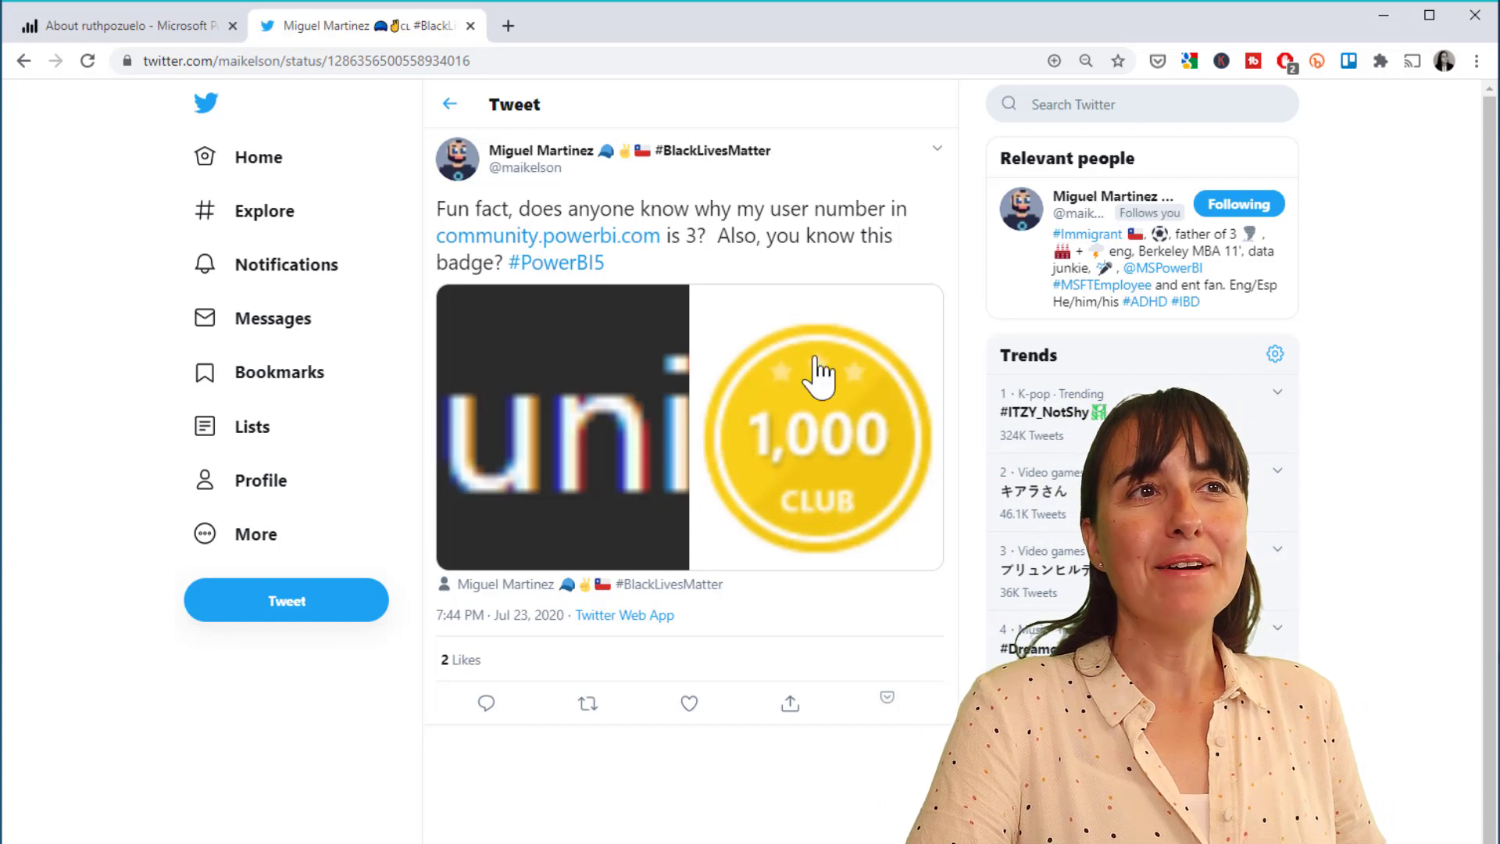
mouse_move(689, 264)
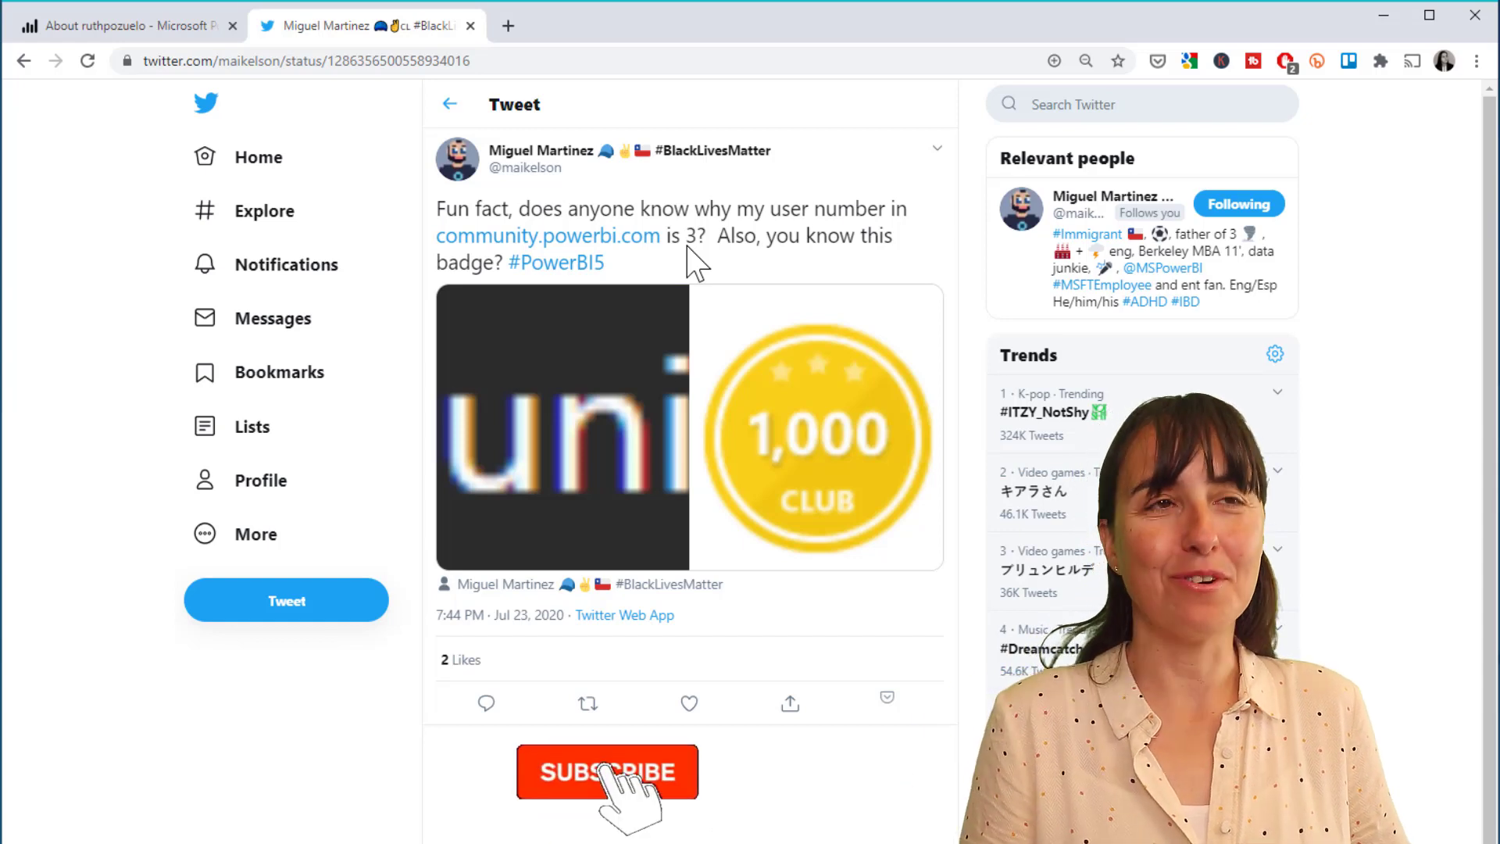
Step: Open ruthpozuelo's own community profile, whose address ends in user ID 3463
click(606, 772)
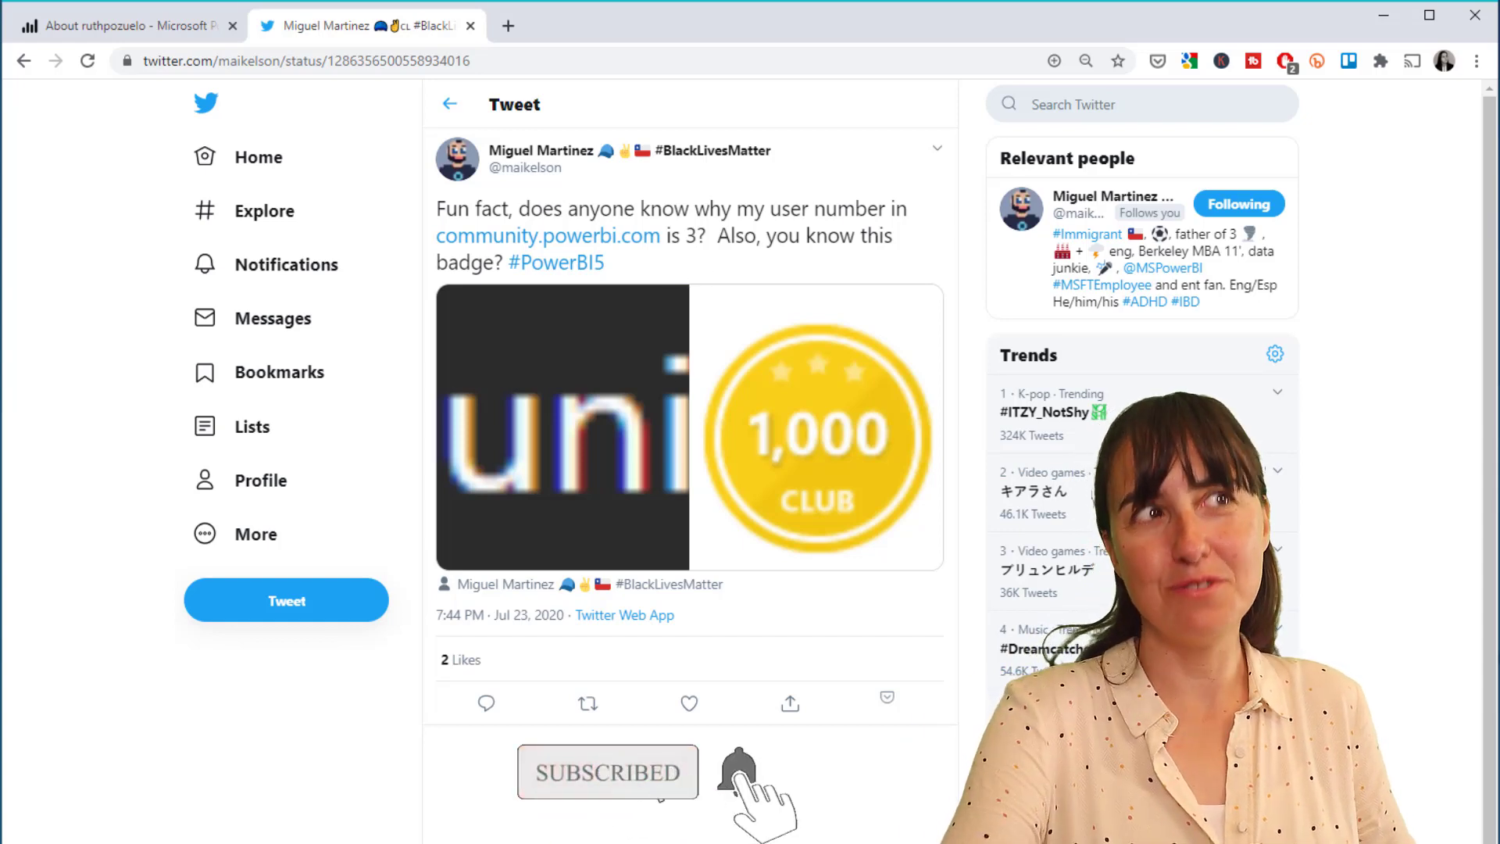
mouse_move(124, 25)
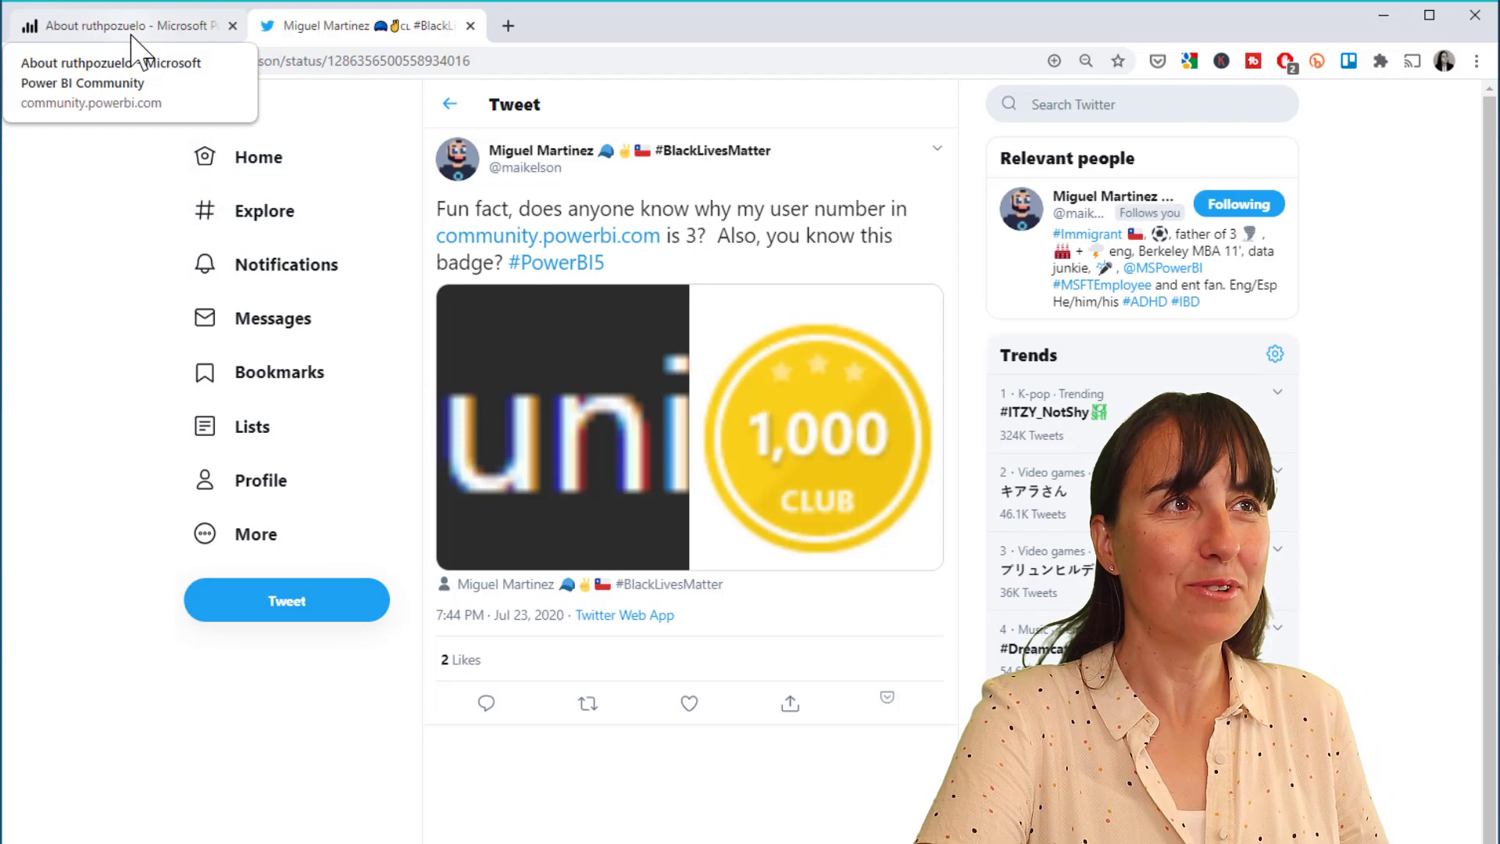
click(115, 26)
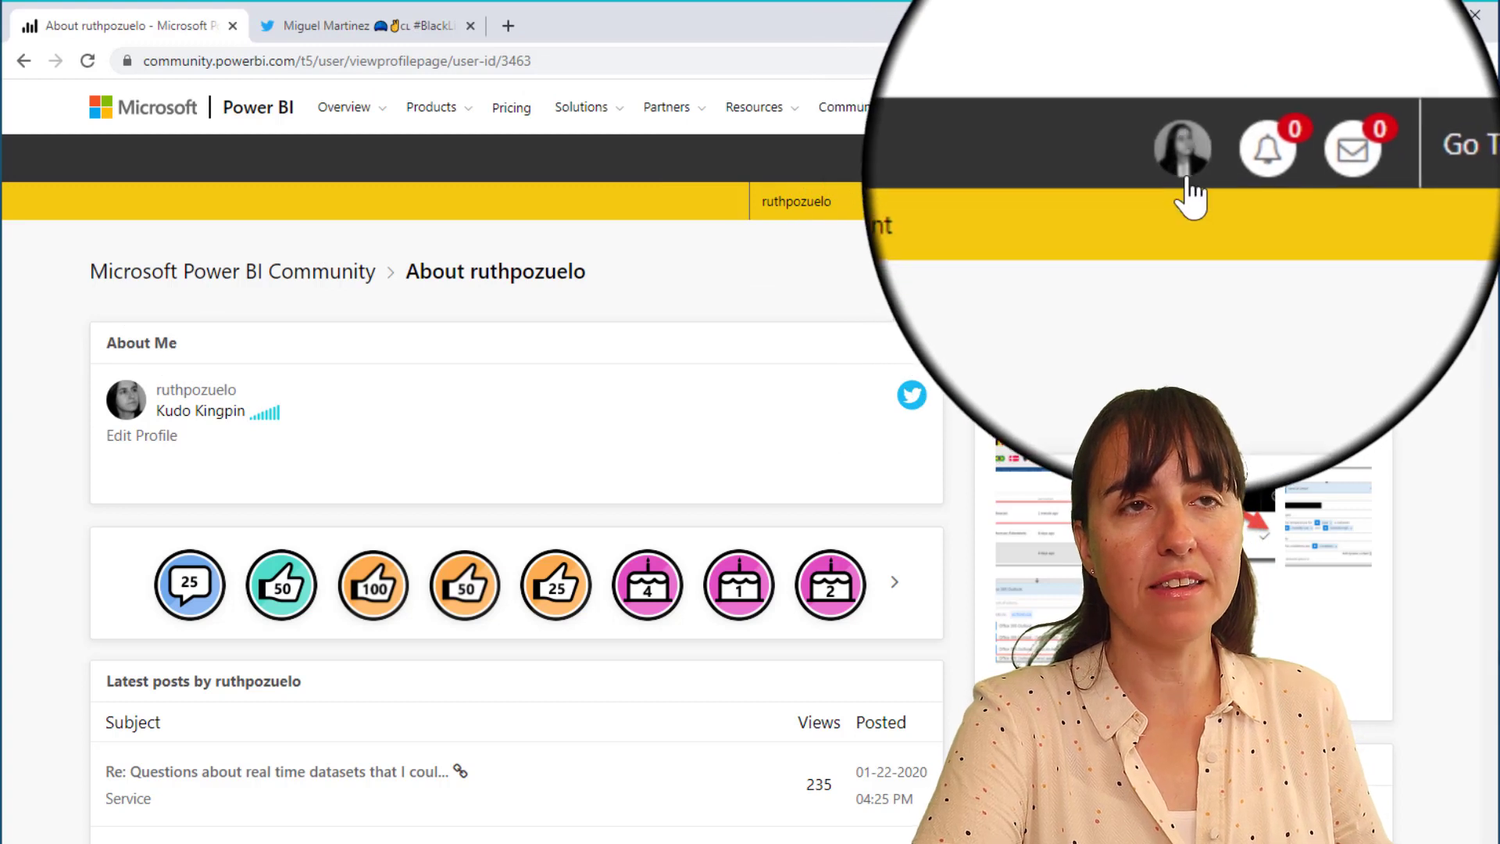
click(1182, 153)
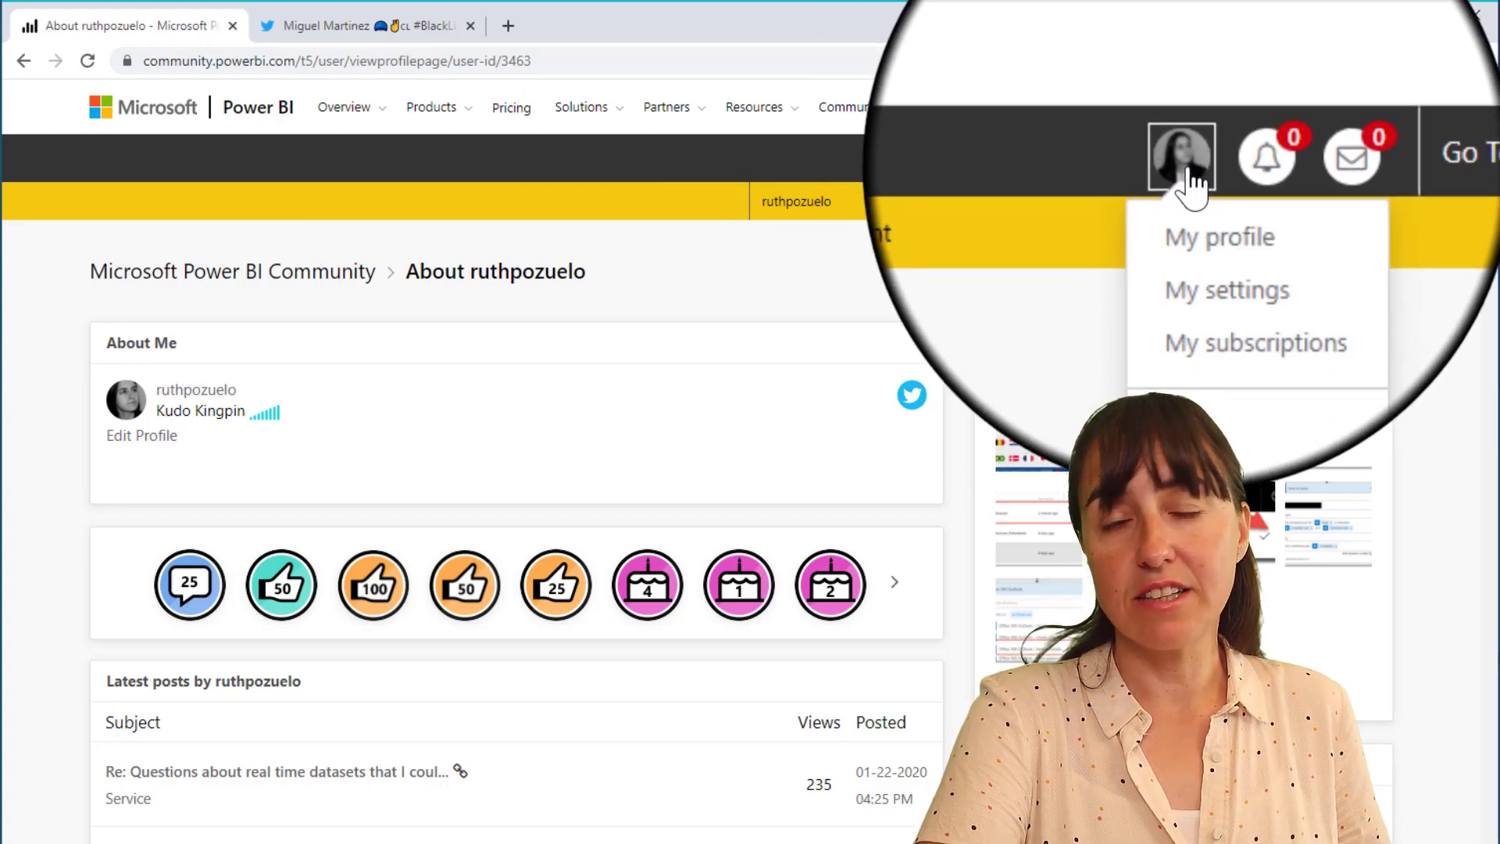
click(1219, 236)
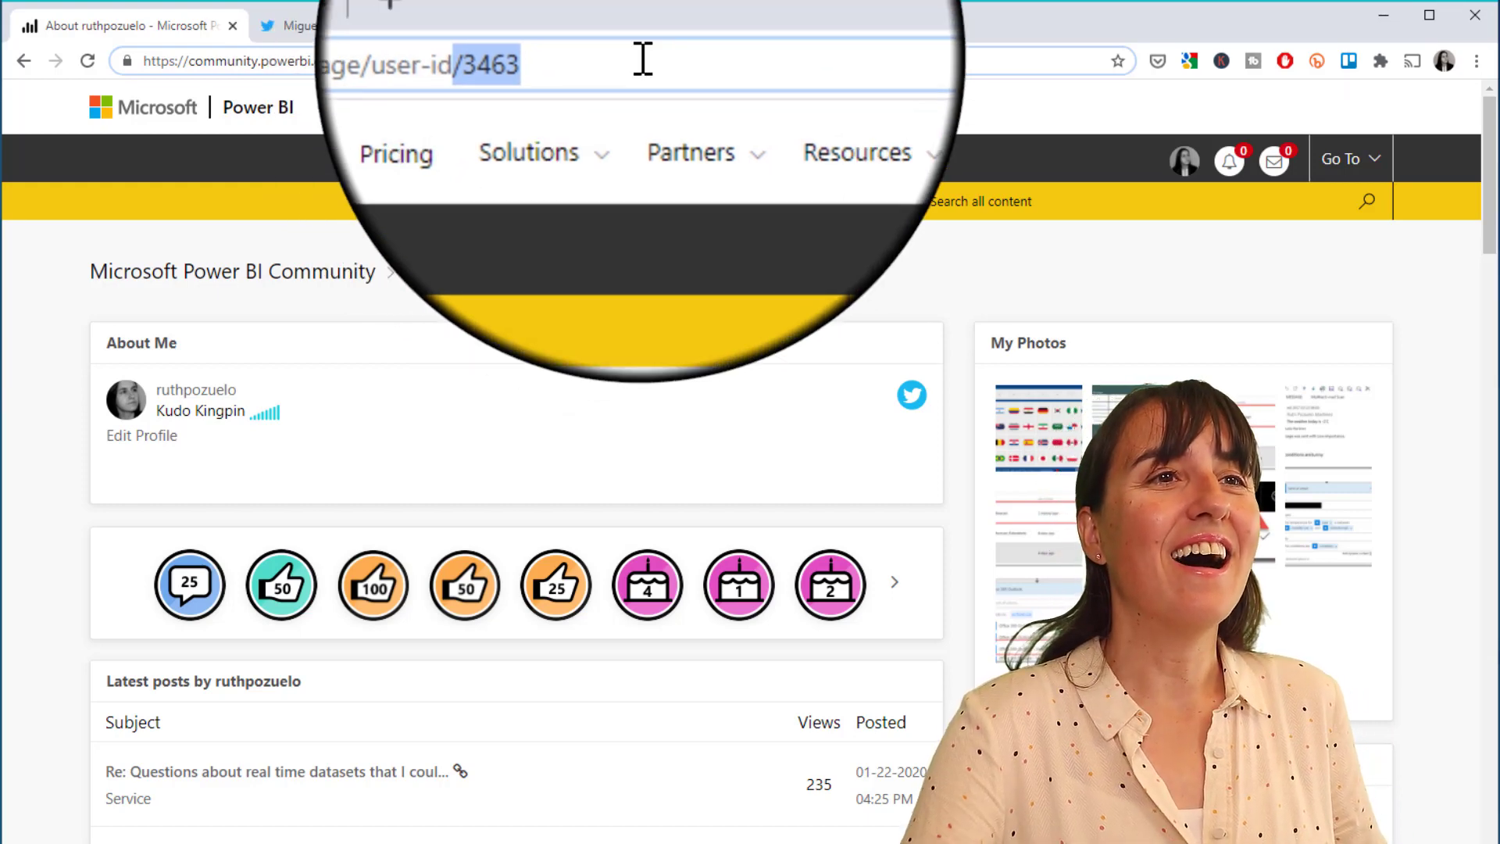
scroll(down, 3)
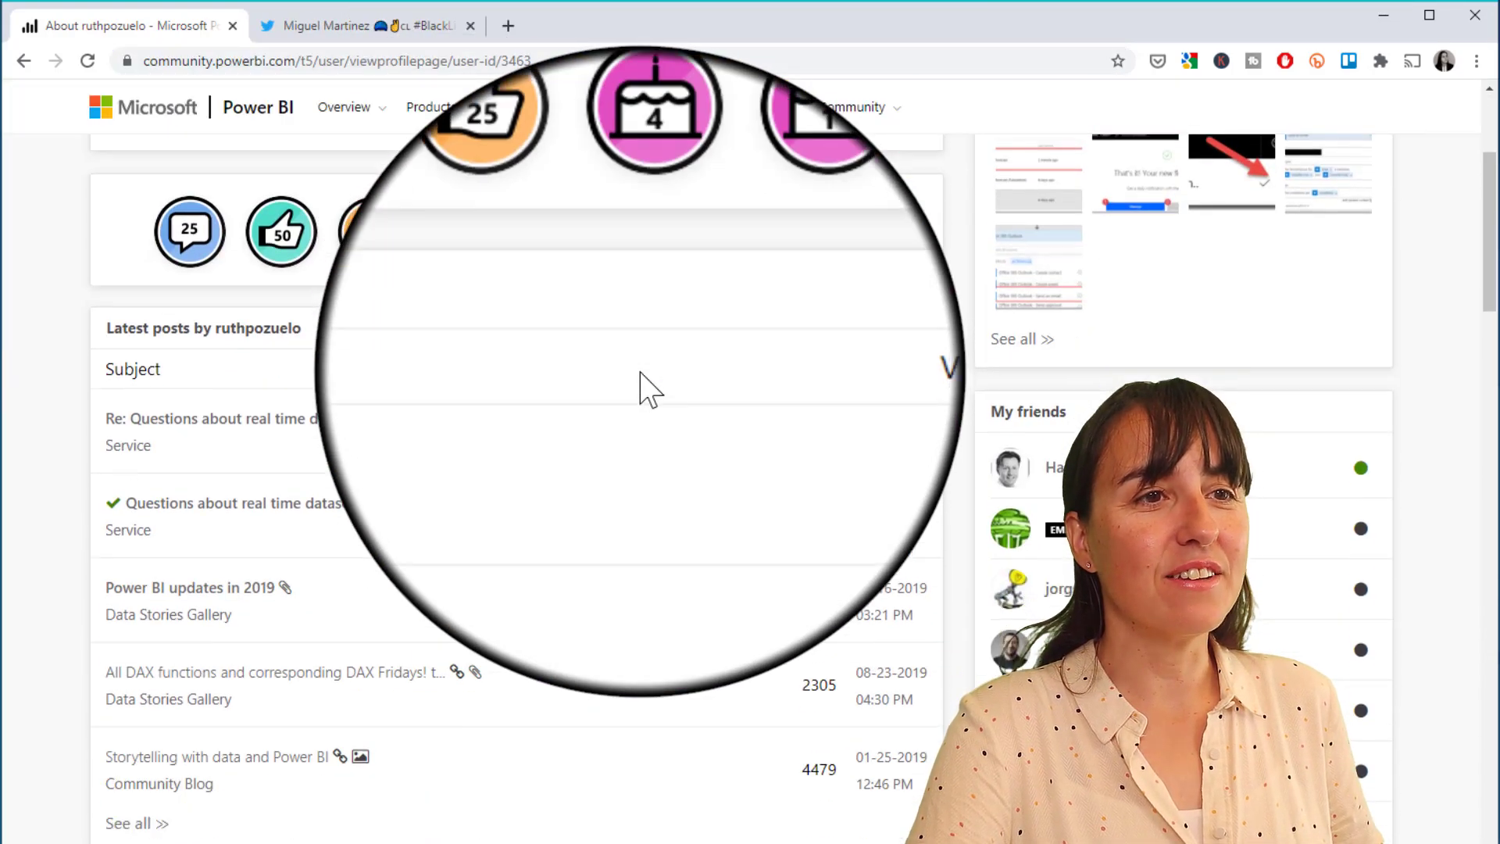
scroll(down, 3)
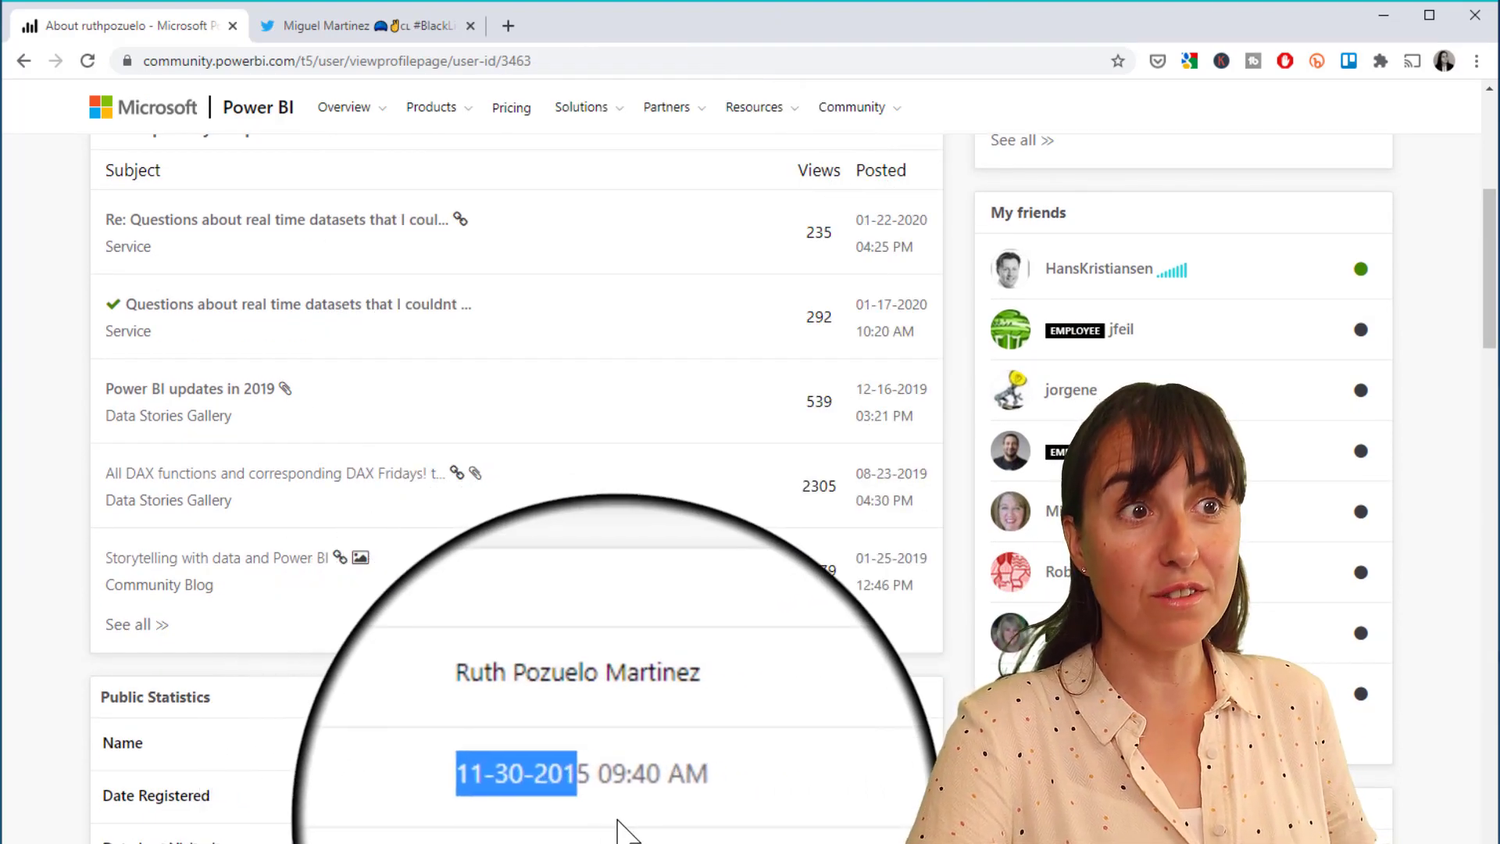
scroll(up, 3)
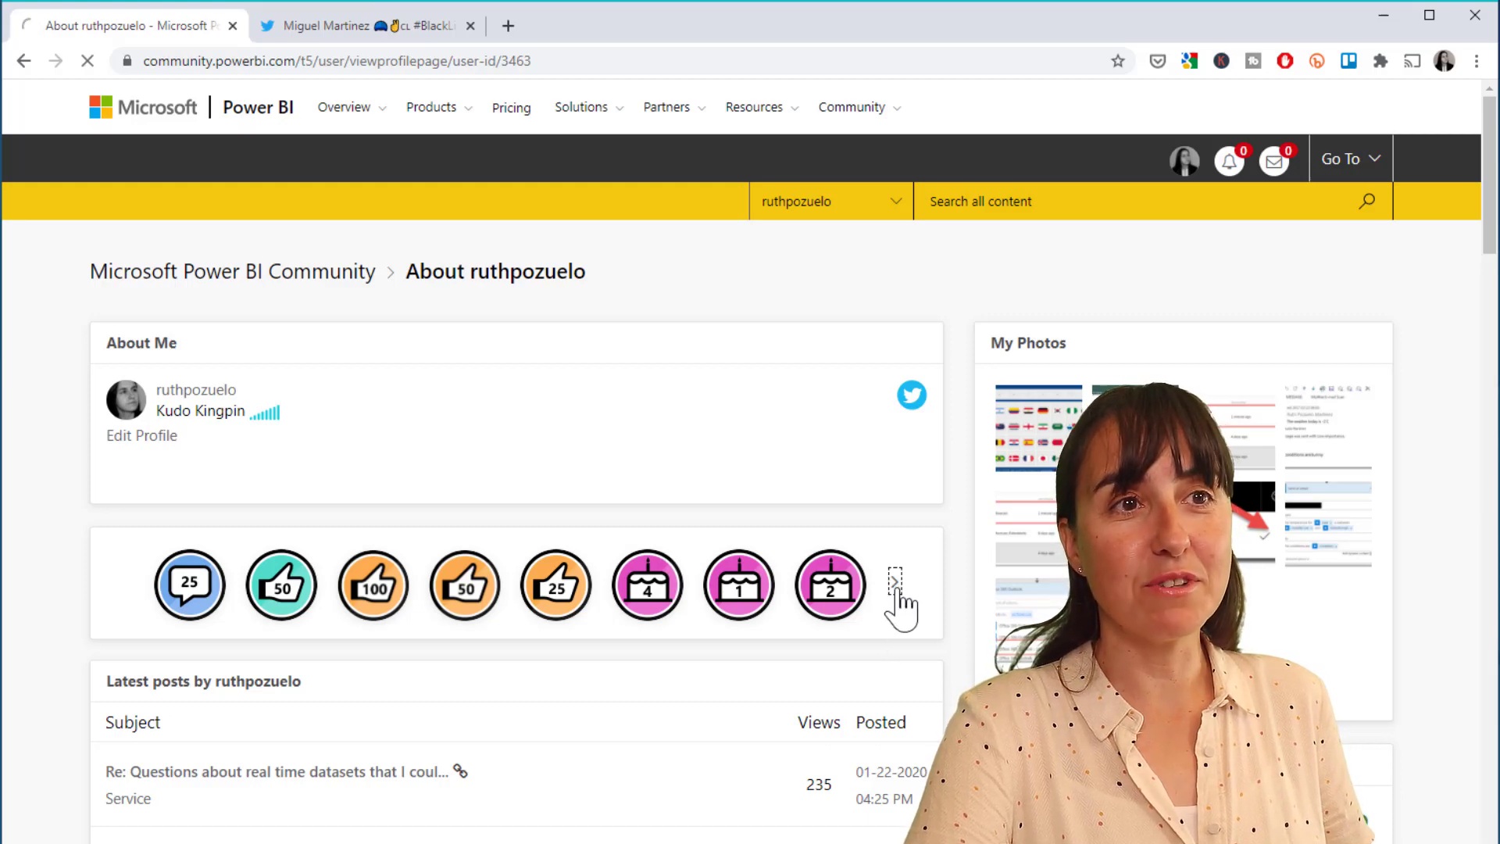
Step: Open ruthpozuelo's All Badges page and scroll through the 27 earned badges
click(896, 582)
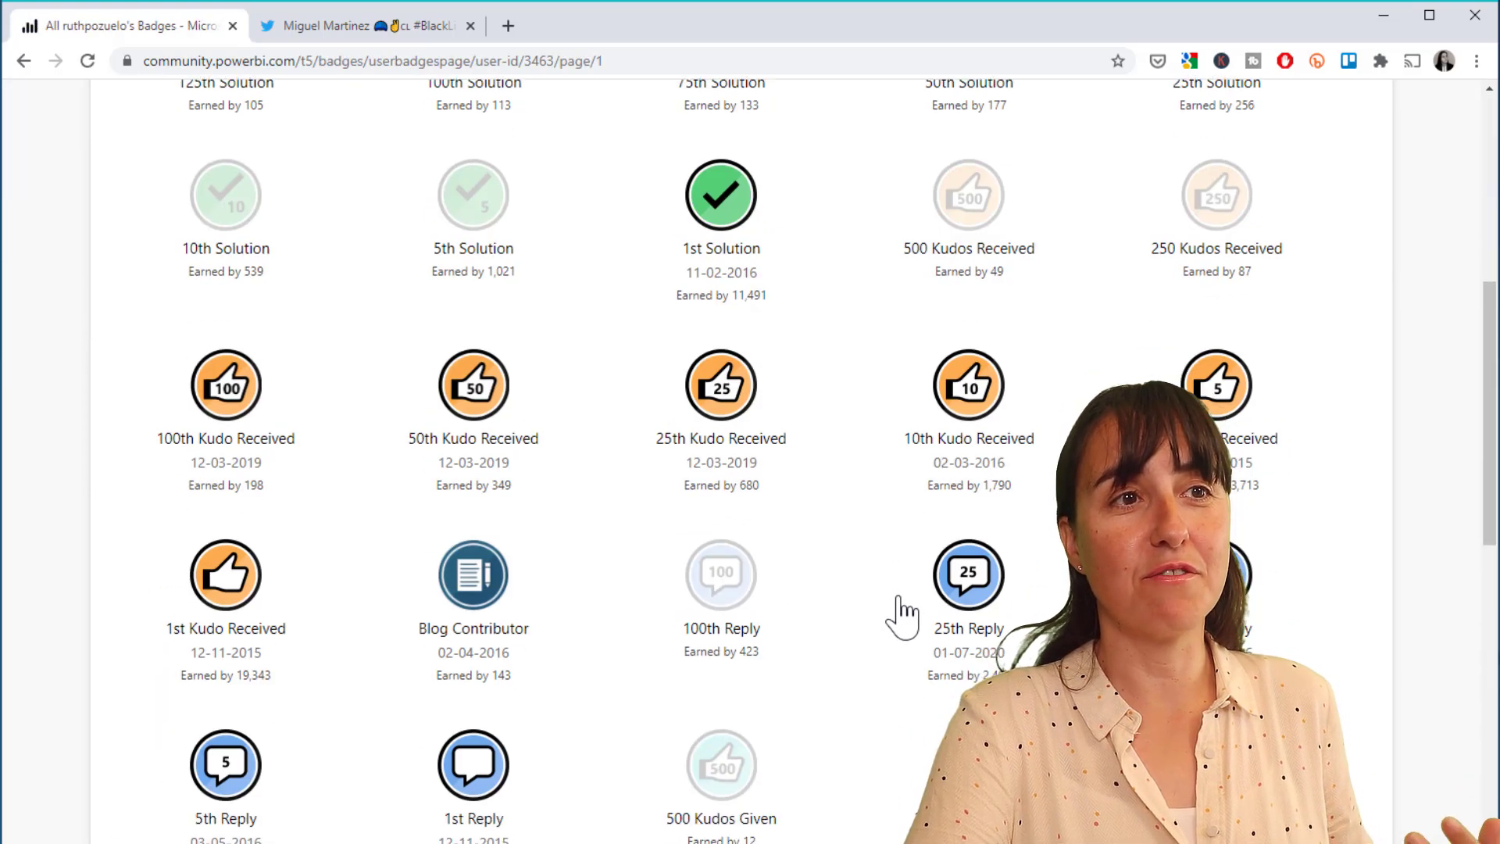
scroll(down, 3)
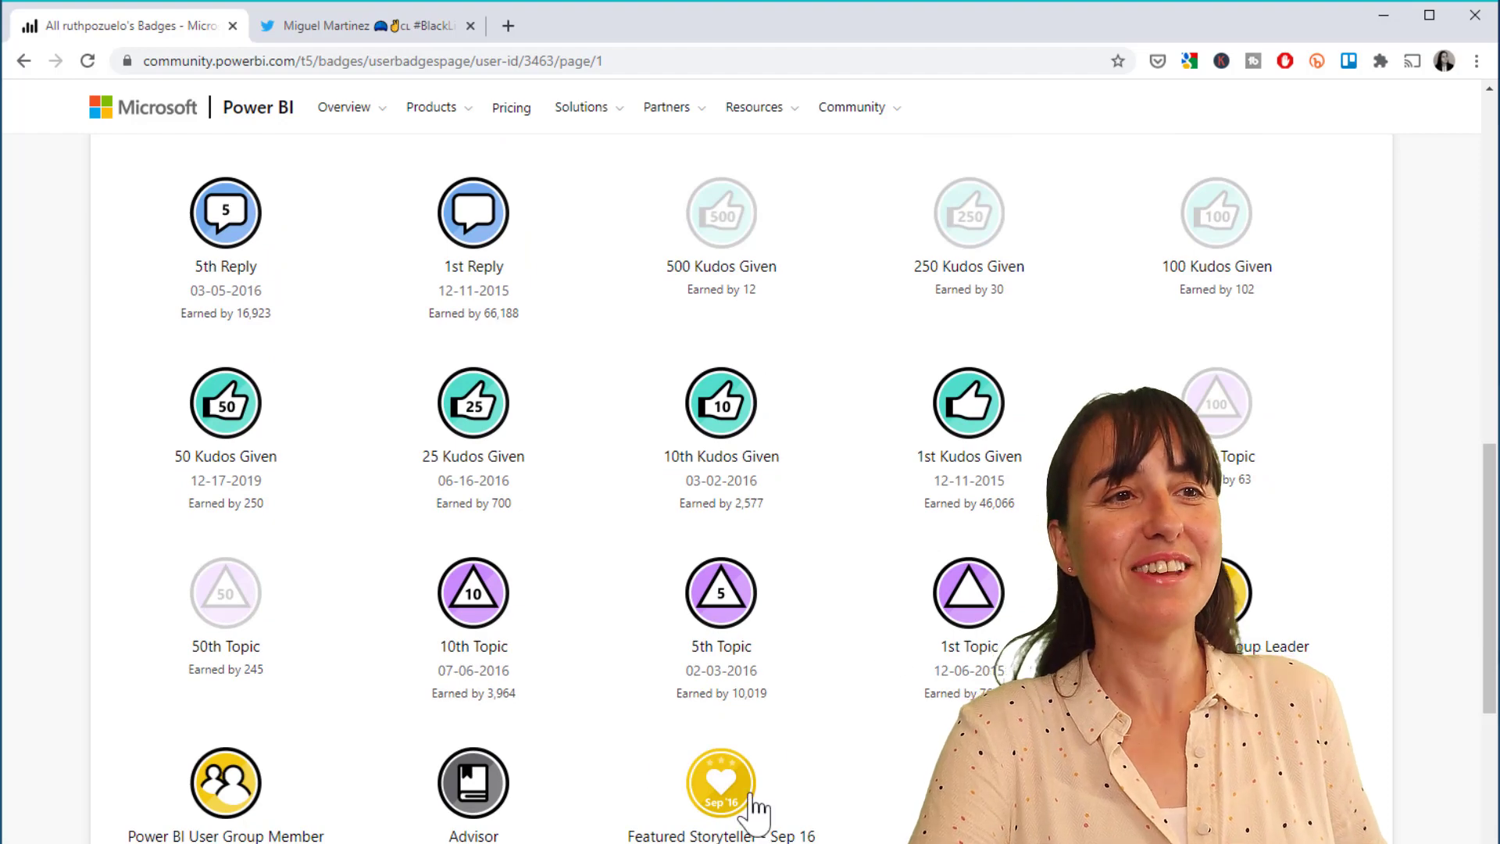
scroll(up, 3)
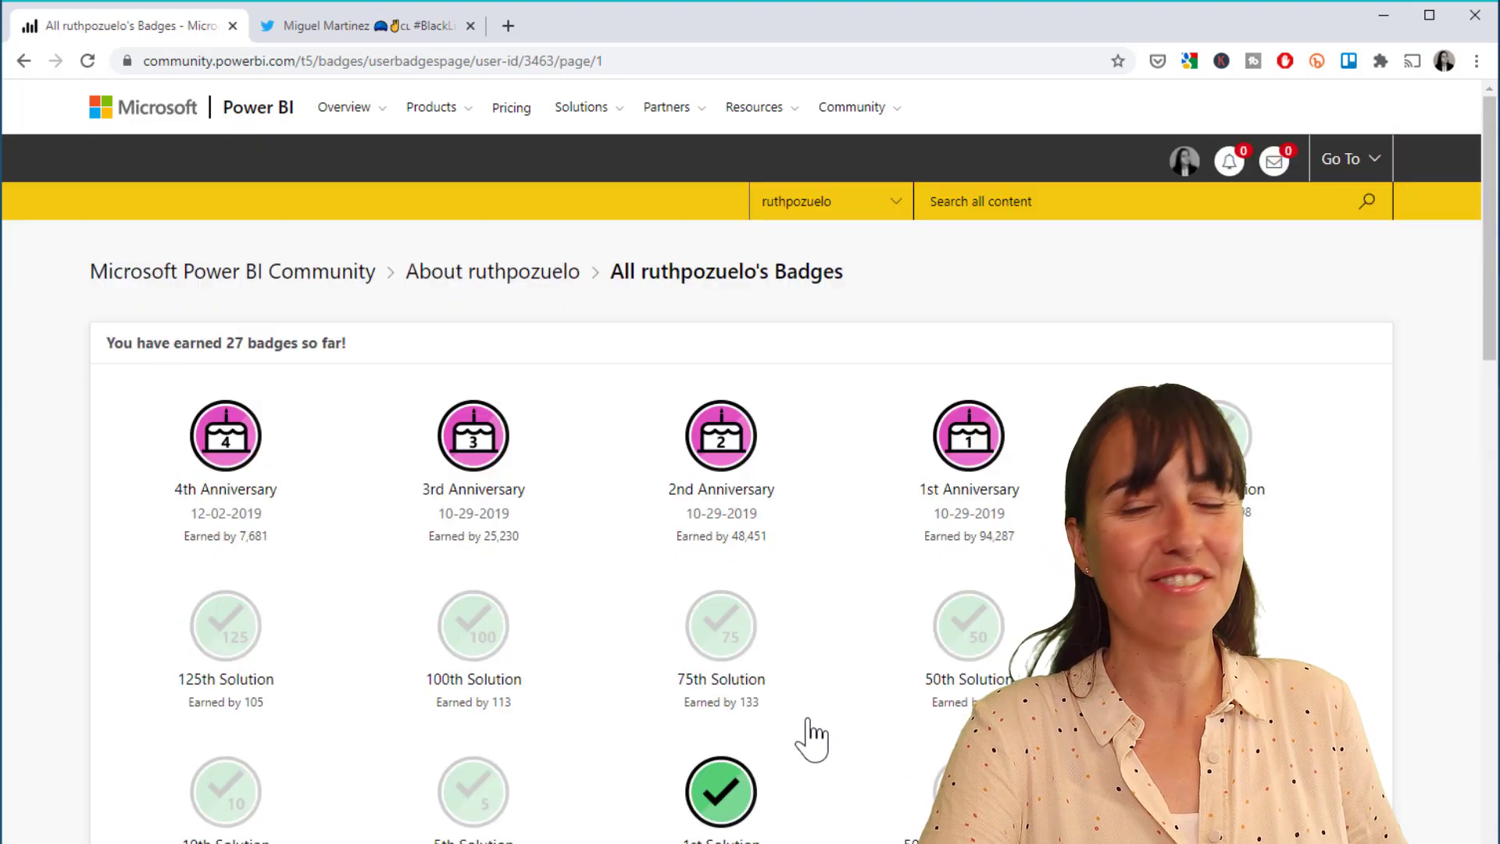